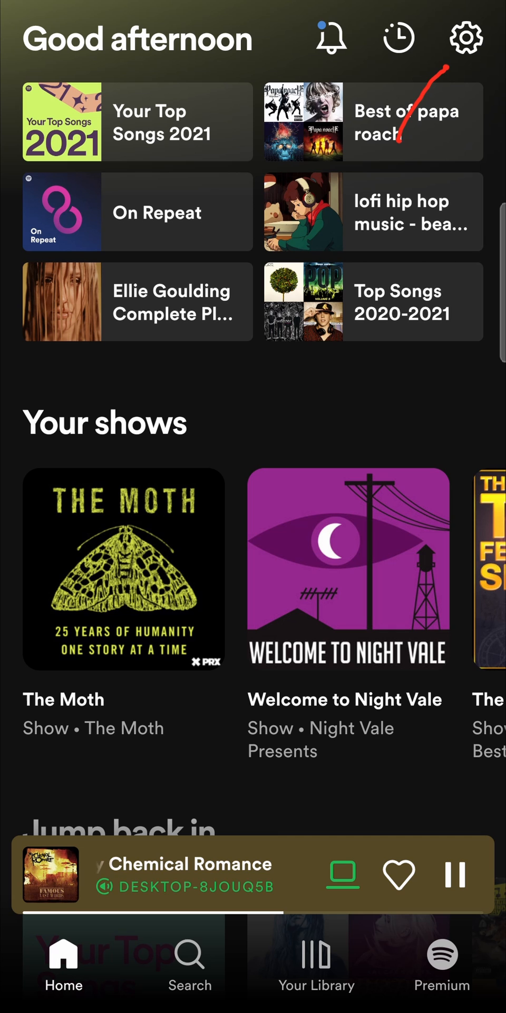
Step: Go from the phone's Settings into the Apps list of installed applications
click(465, 38)
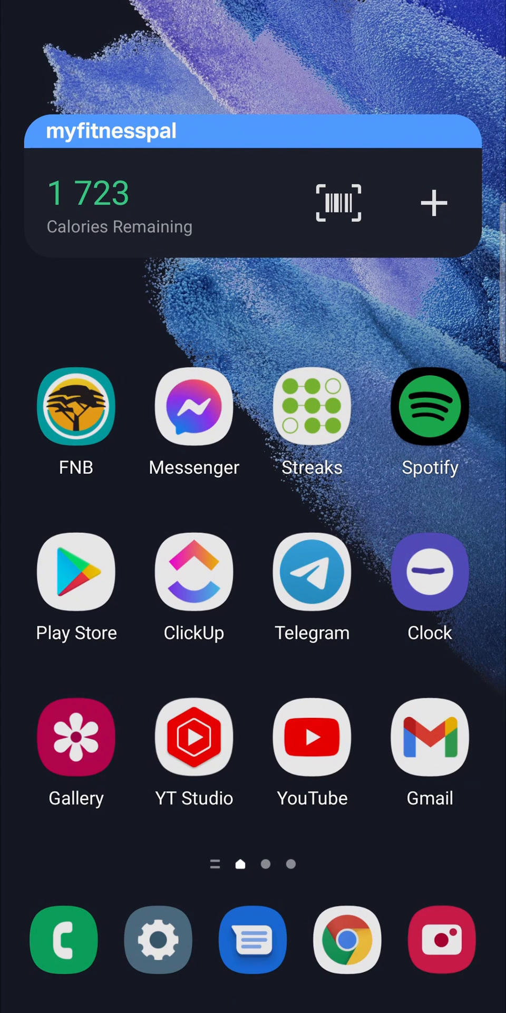
click(158, 940)
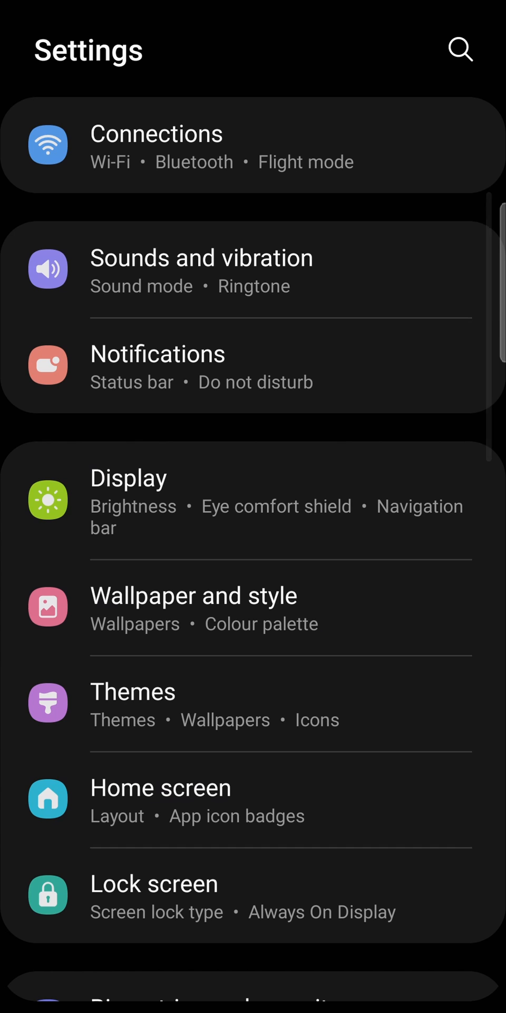
scroll(down, 3)
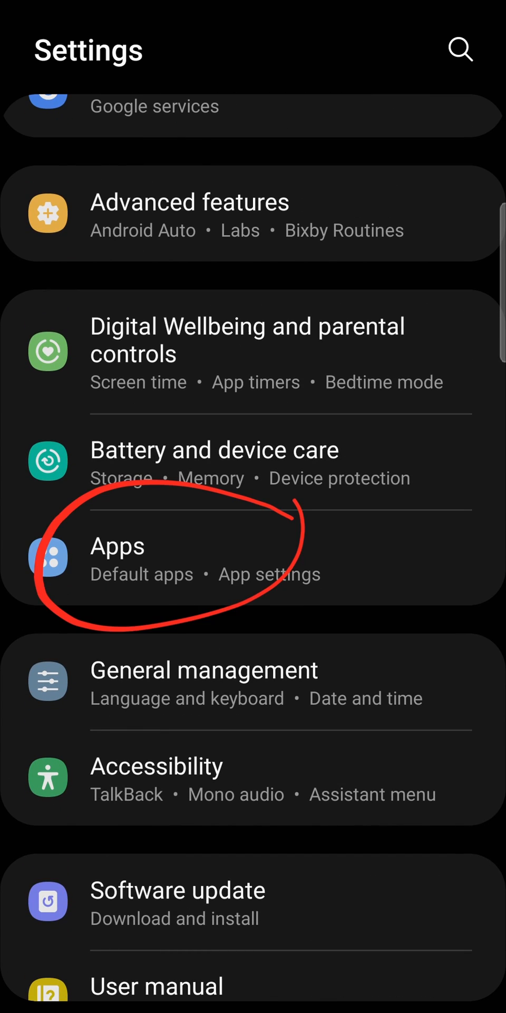
click(117, 546)
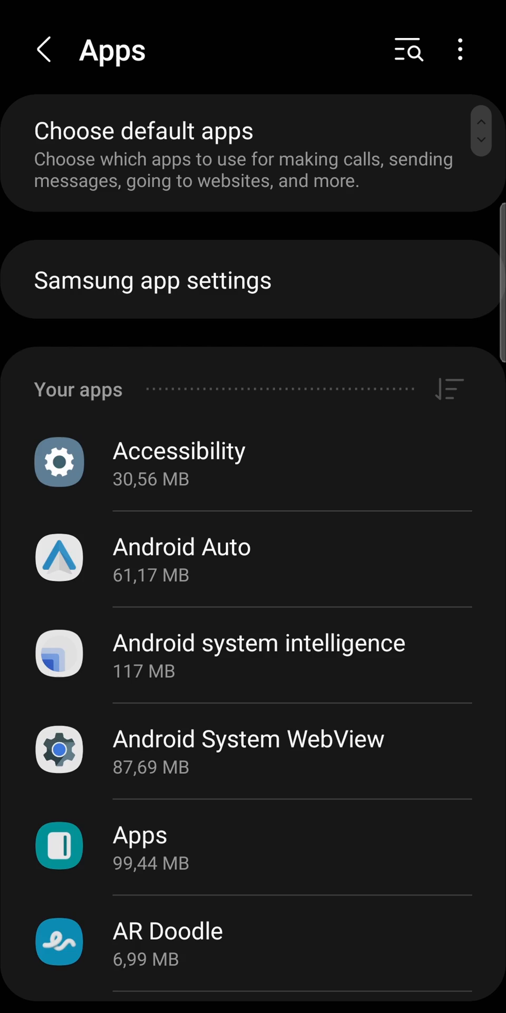
Step: Scroll down the Apps list toward Spotify and reach its Storage page
scroll(down, 3)
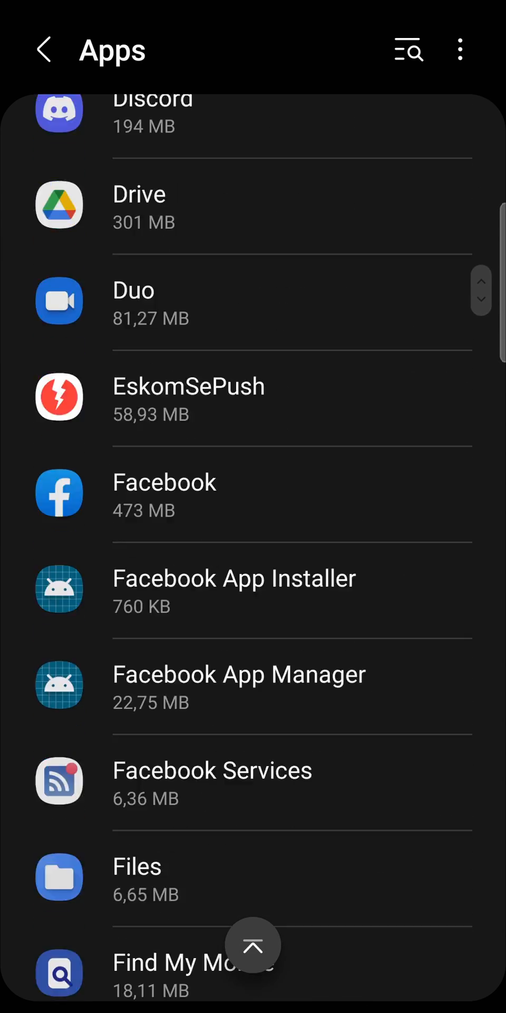
scroll(down, 3)
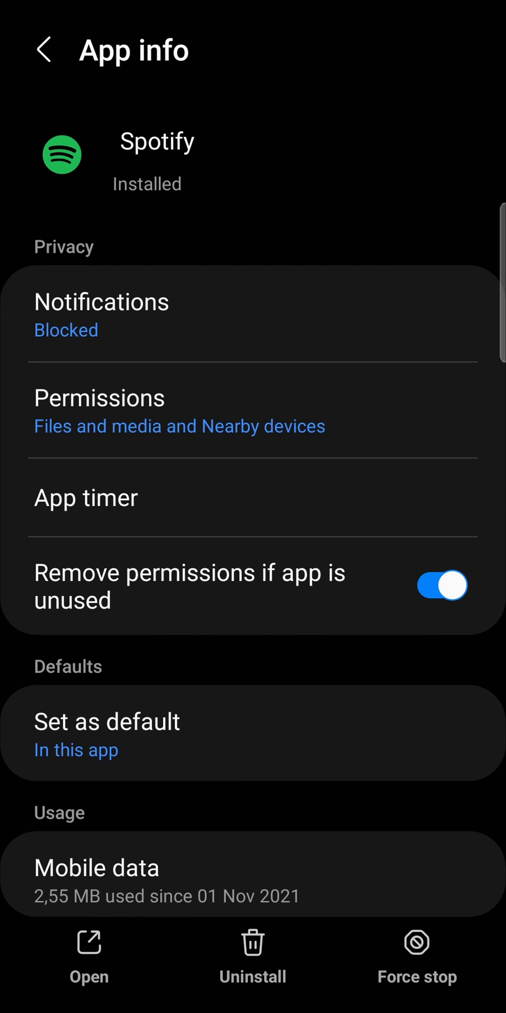
scroll(down, 3)
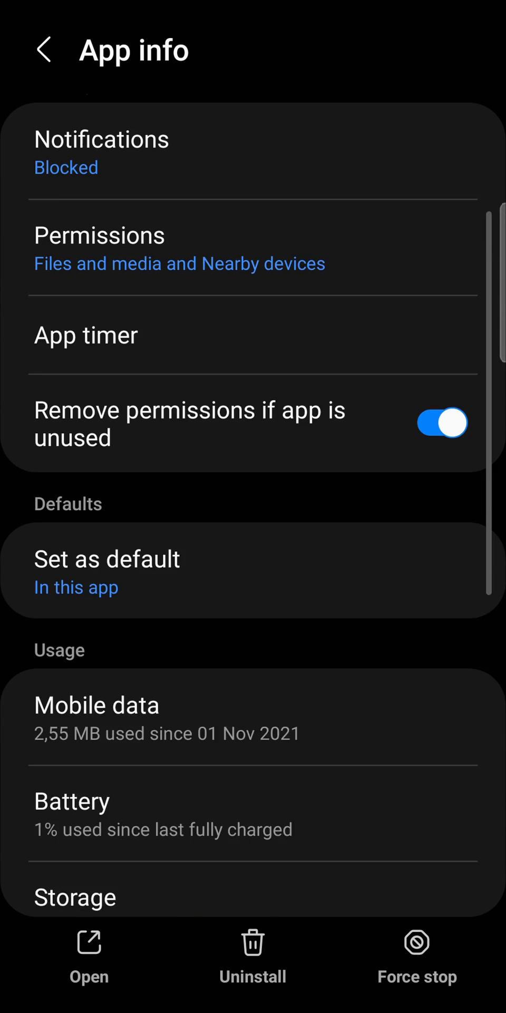
scroll(down, 3)
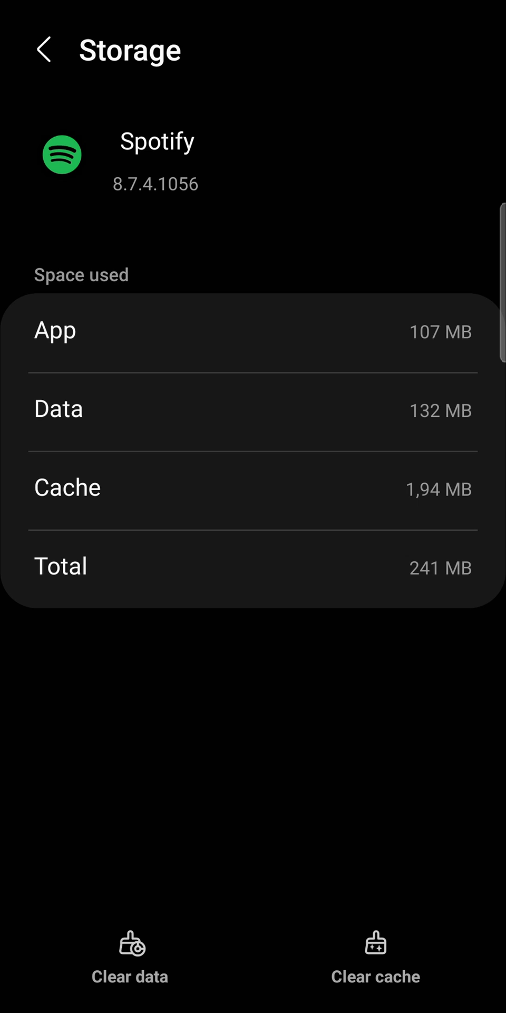
Step: Clear Spotify's cache so it shows 0 B and total used drops to 239 MB
click(375, 953)
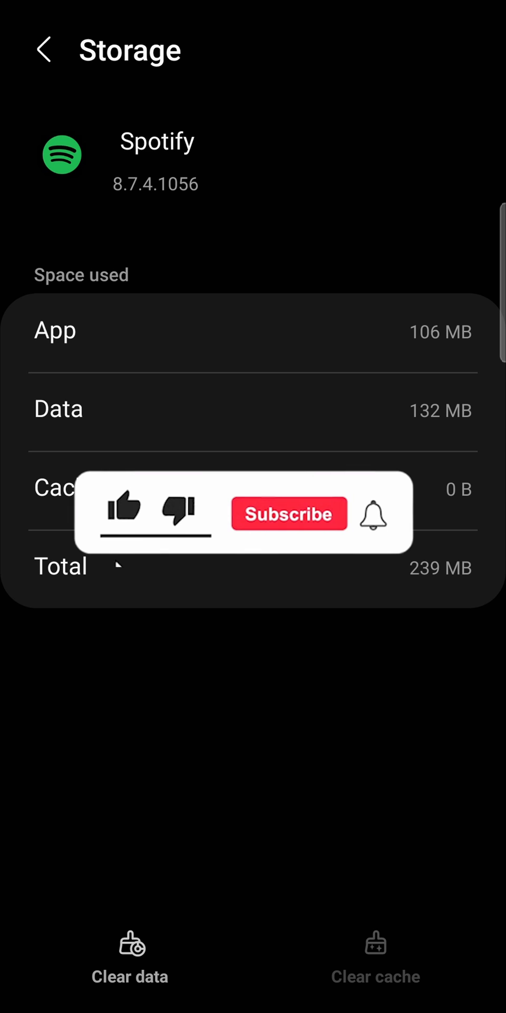
click(125, 514)
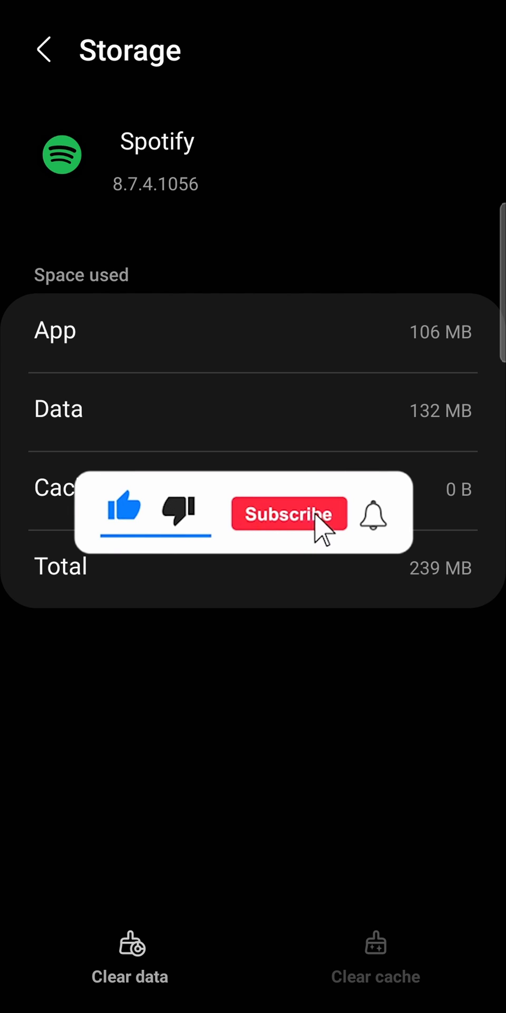
click(289, 515)
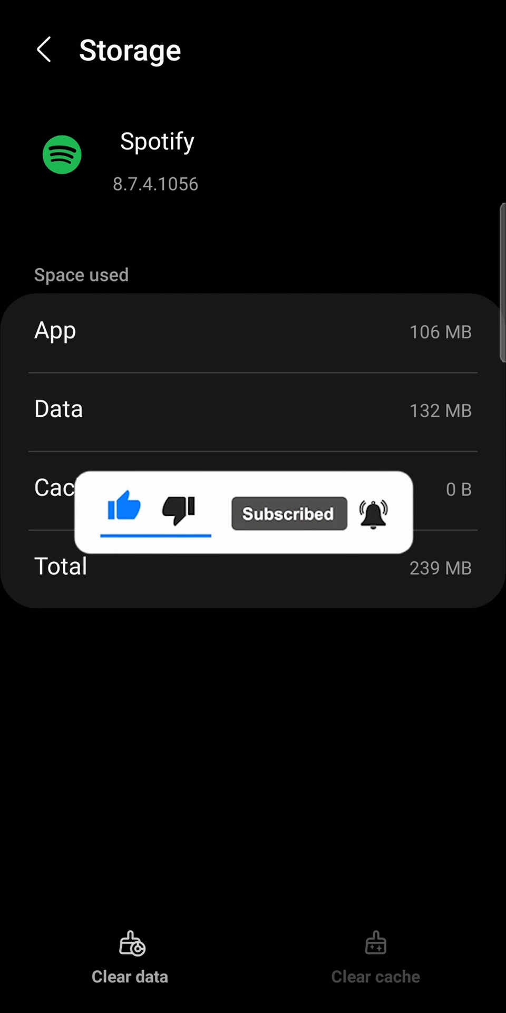